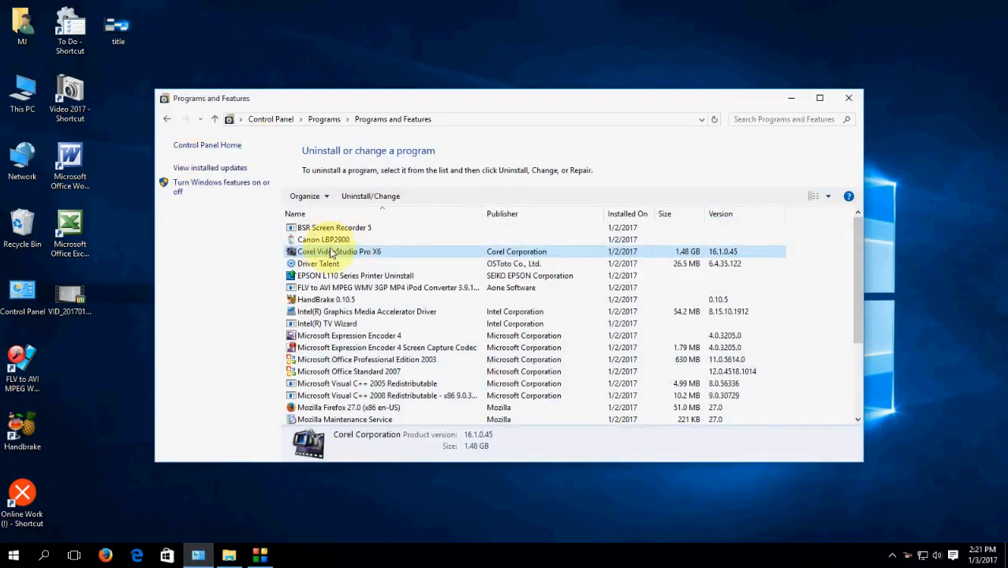
mouse_move(344, 259)
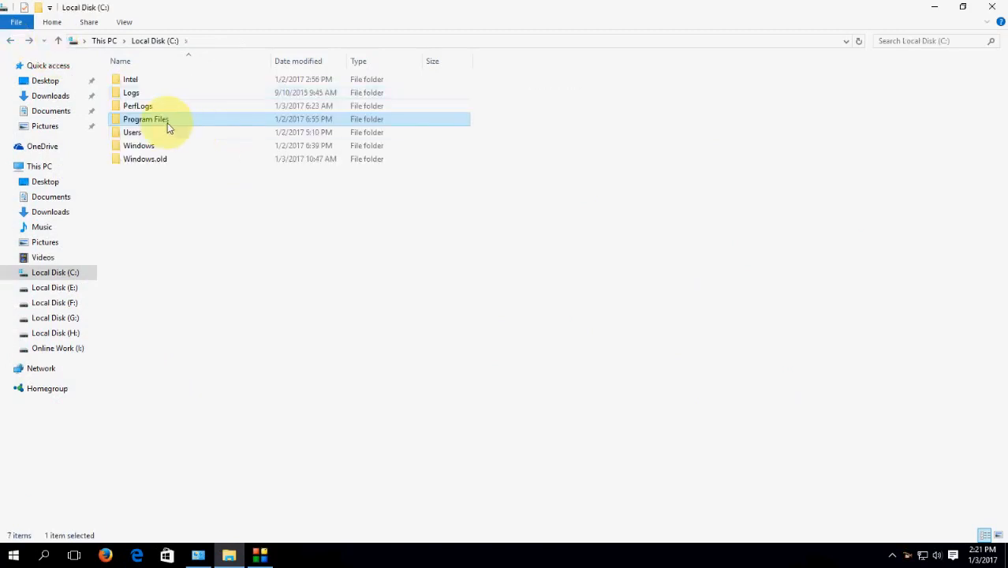
Open C:\Program Files and bring up the Corel folder's properties from its context menu.
double_click(146, 118)
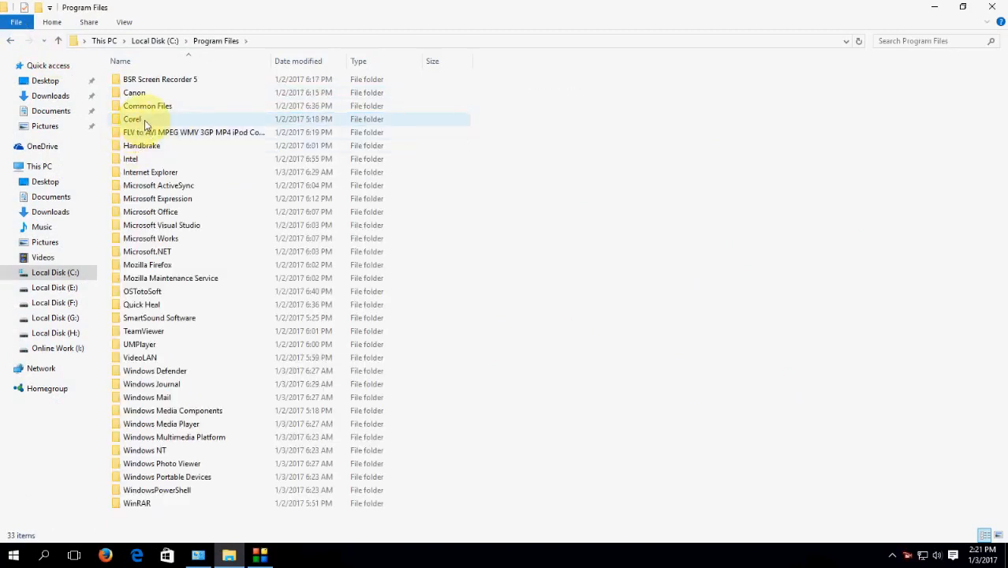
right_click(133, 118)
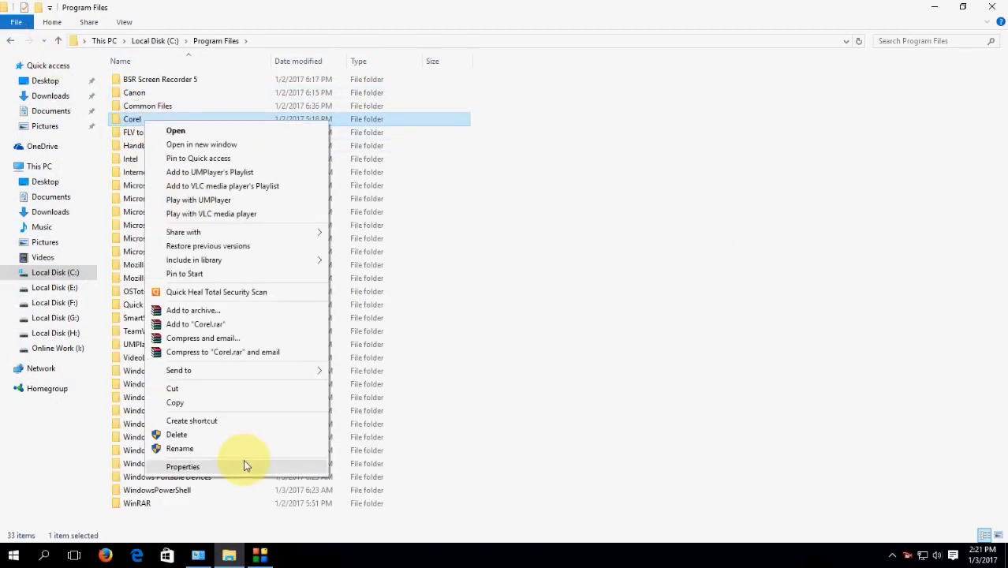
click(546, 356)
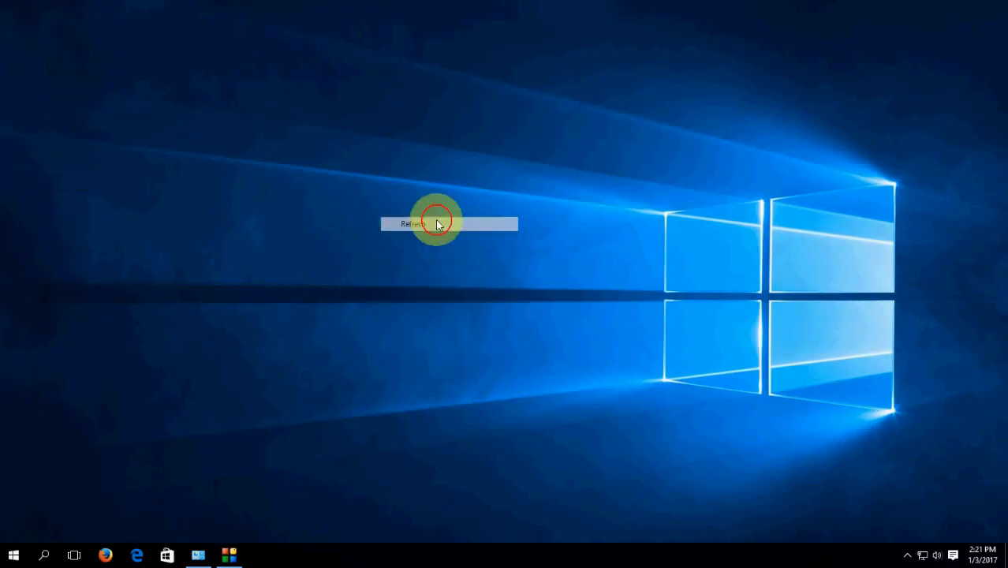
Refresh the desktop from its context menu.
click(414, 224)
text(regedit)
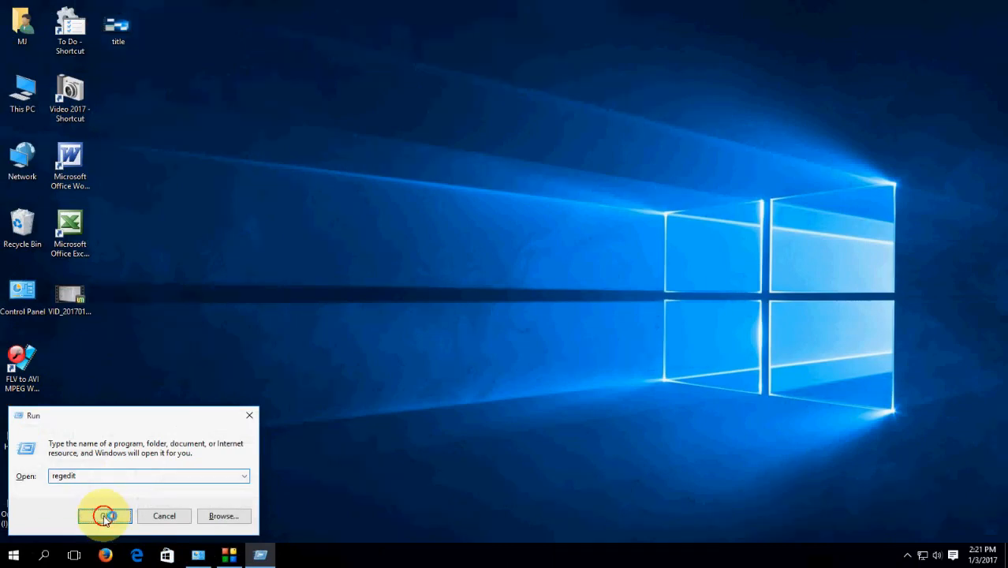
Launch regedit and search the registry for 'corel', landing on HKEY_CLASSES_ROOT\.VSH.
click(104, 516)
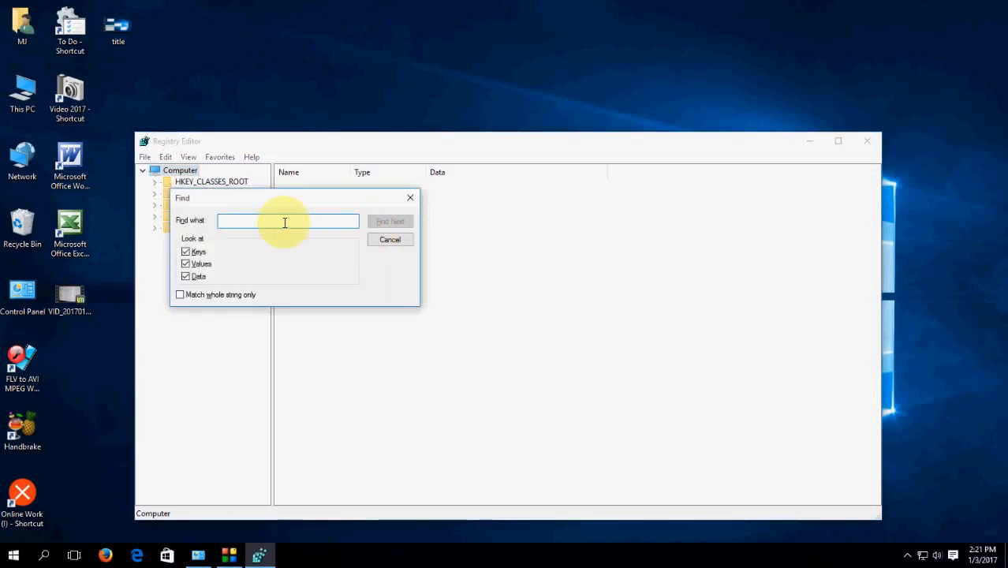
click(286, 221)
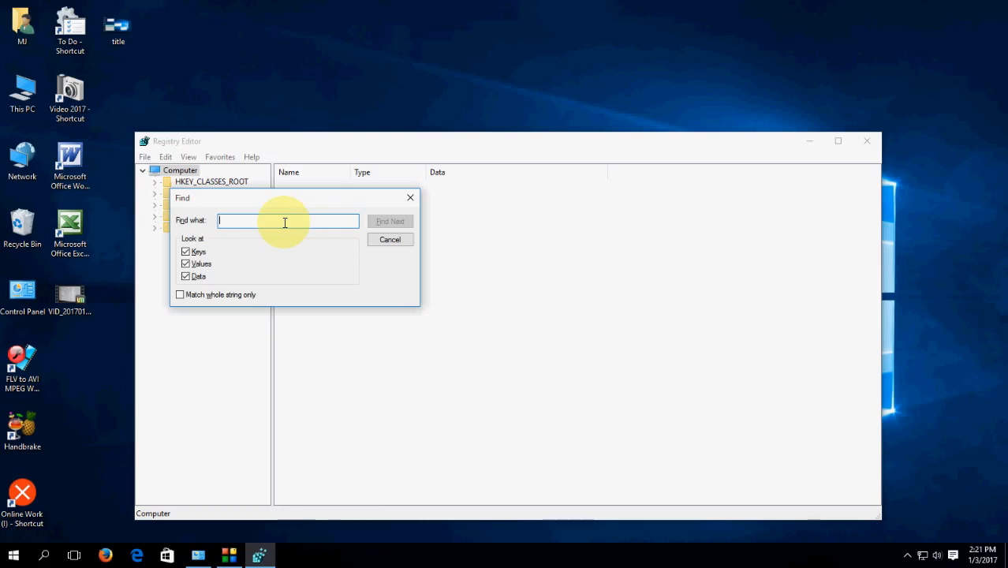
text(corel)
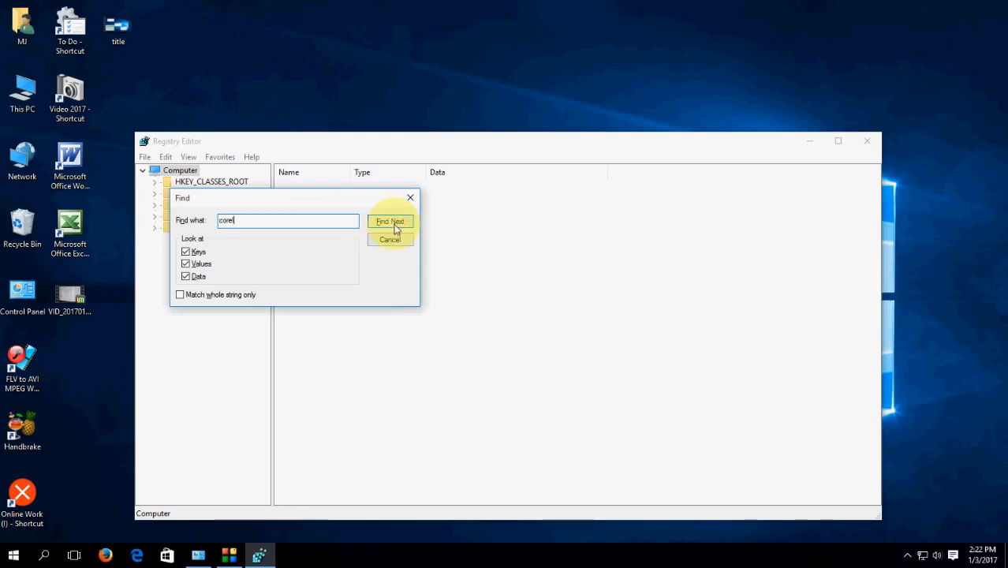
click(388, 221)
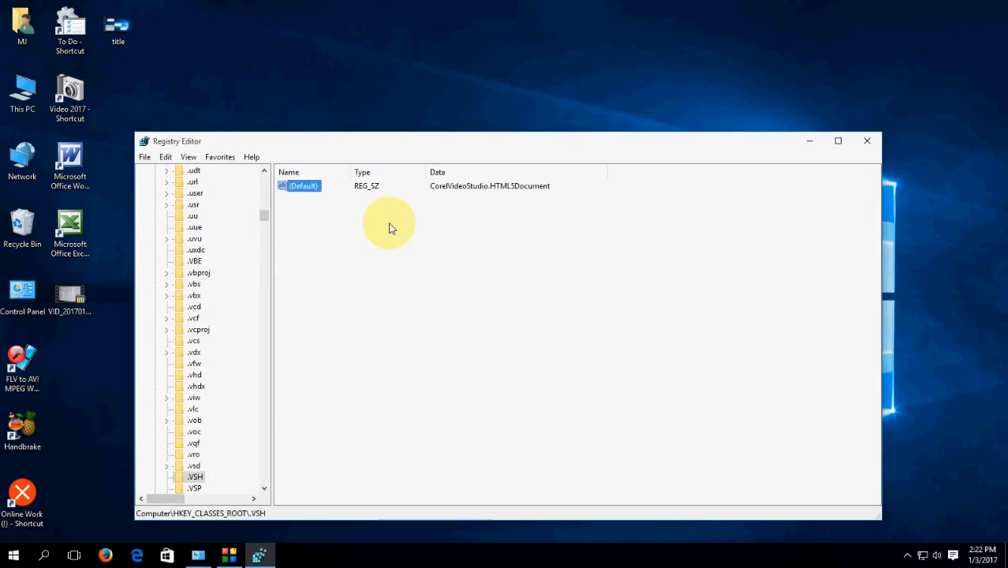
mouse_move(291, 211)
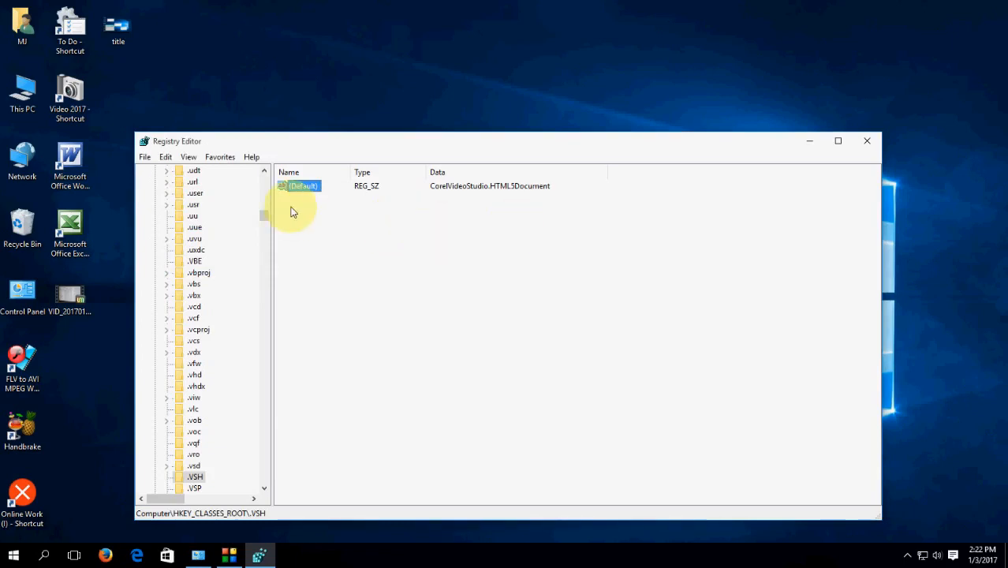
Bring up actions for successive Corel matches under CLSID, including CorelScreenCapture.
right_click(300, 187)
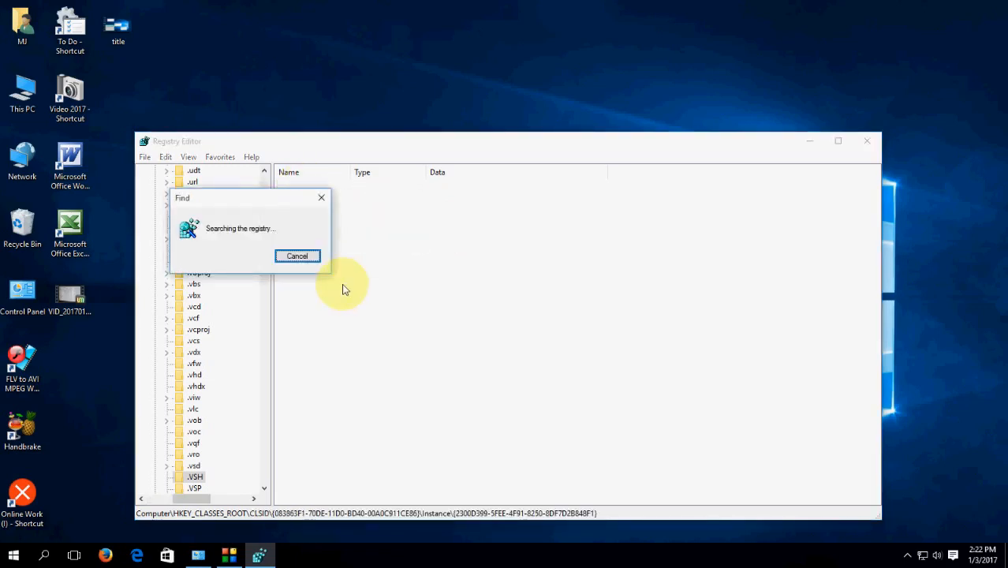
right_click(309, 221)
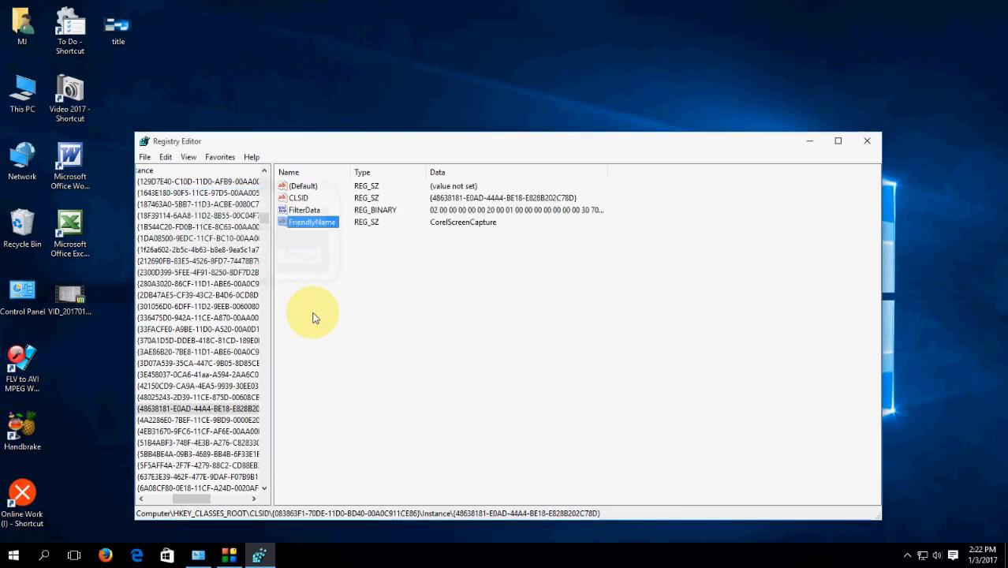
right_click(308, 220)
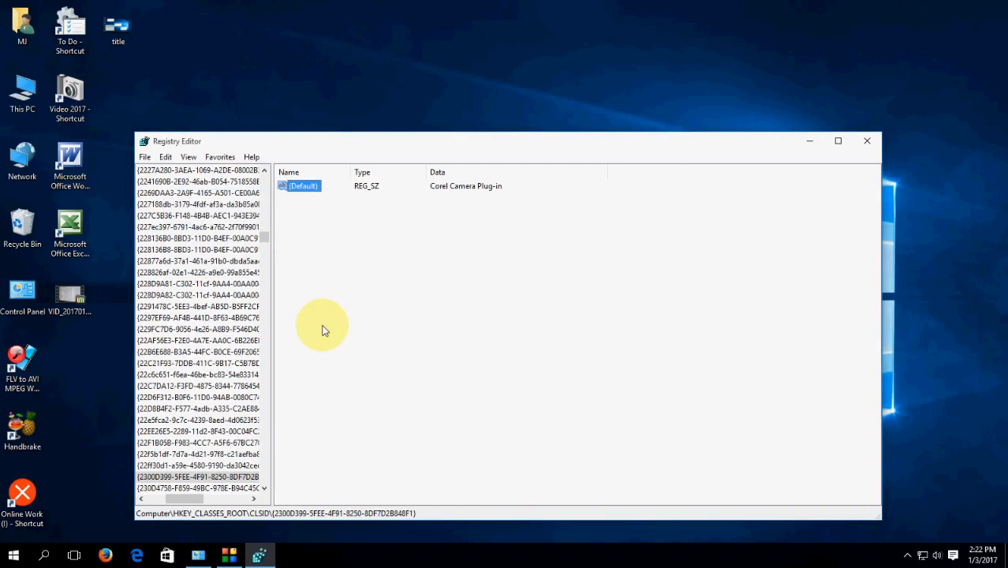
mouse_move(868, 142)
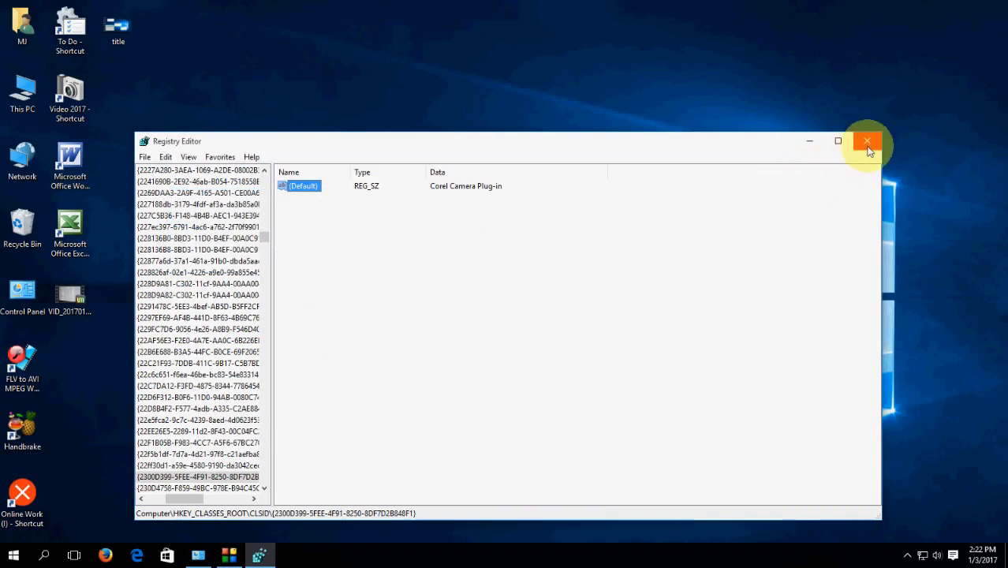
mouse_move(866, 141)
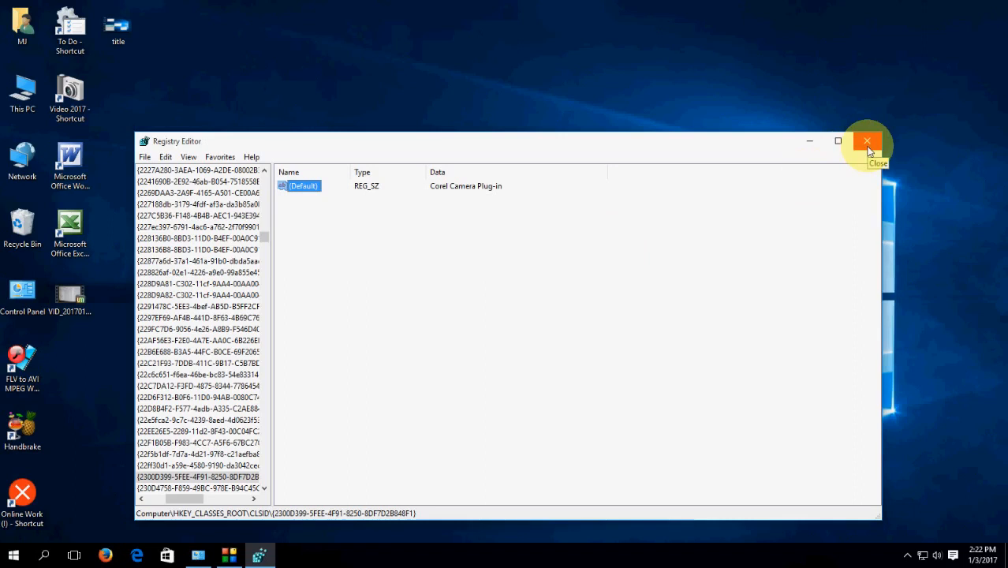
Dismiss the 'Finished searching through the registry' notices and close Registry Editor.
click(868, 142)
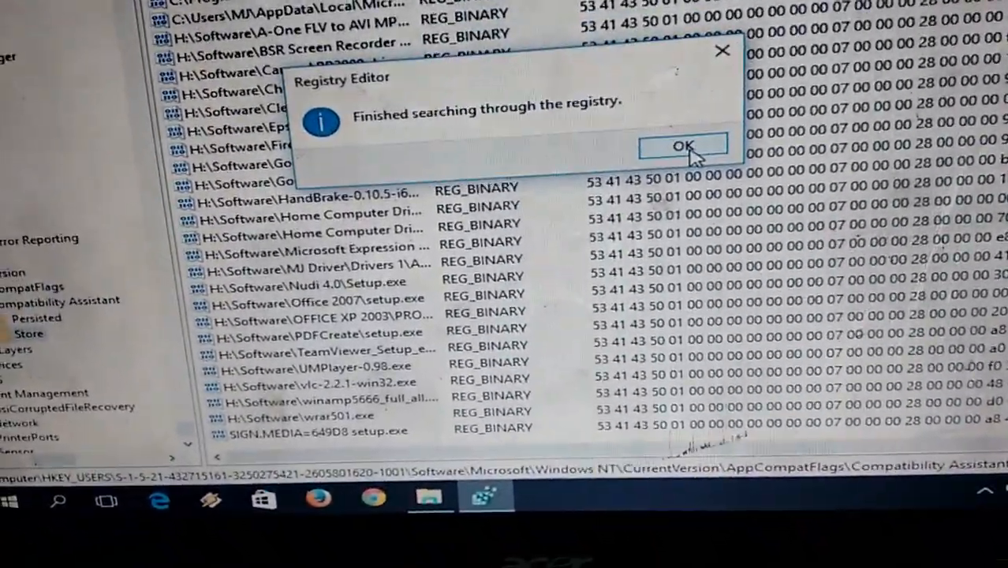
click(684, 145)
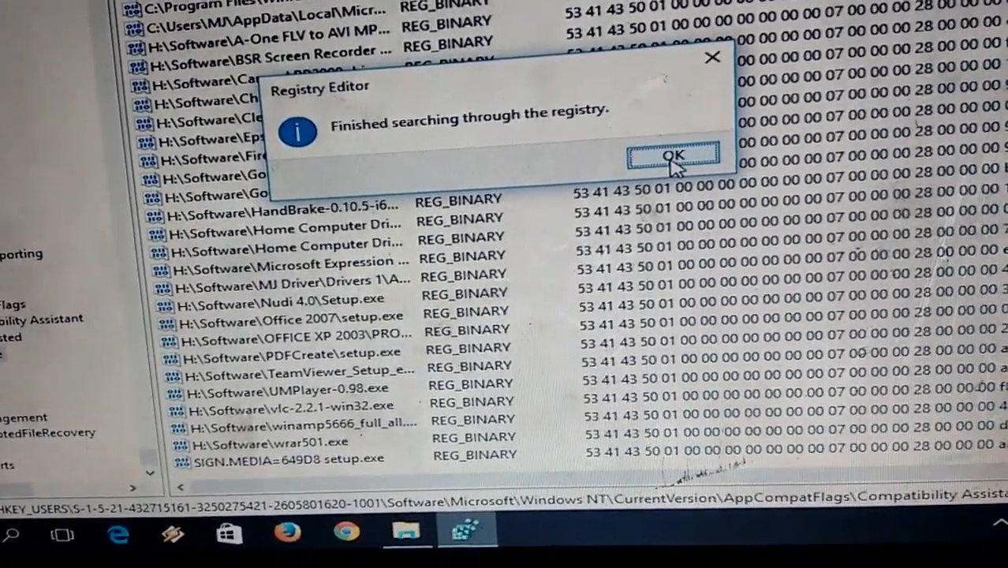
click(669, 156)
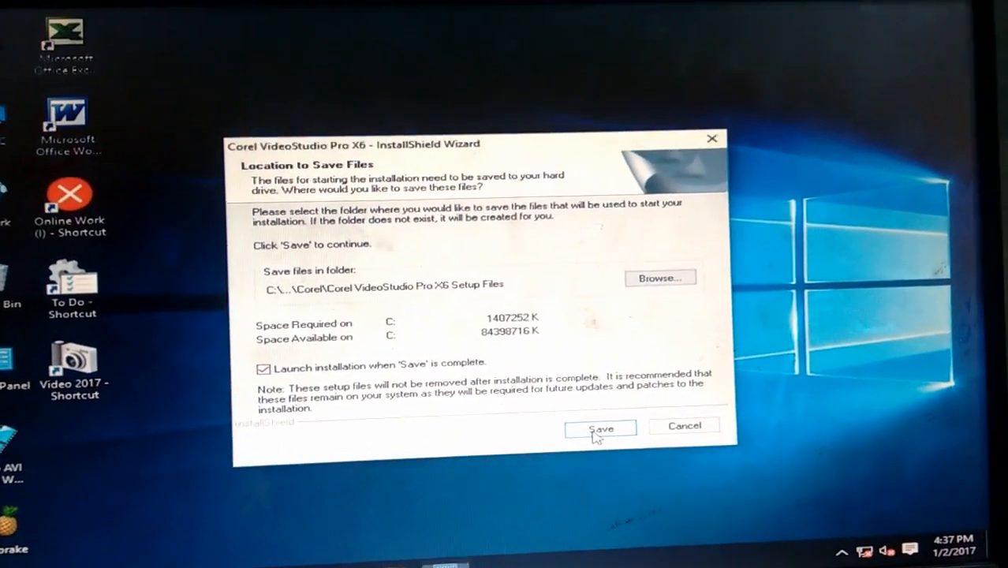
Save the setup files into the Corel VideoStudio Pro X6 Setup Files folder, starting extraction.
click(601, 426)
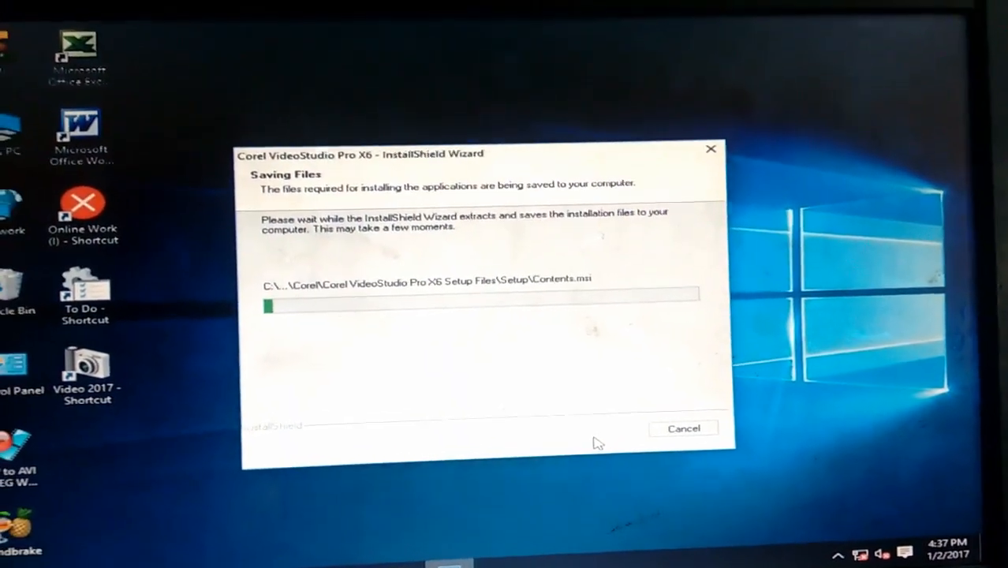